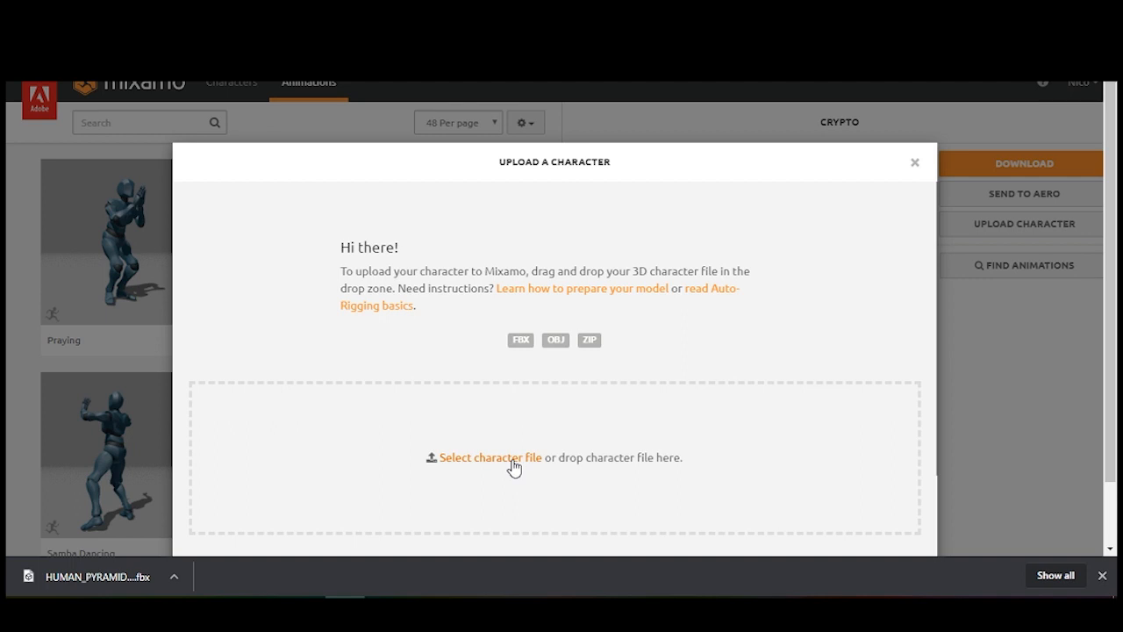
# Start uploading the downloaded HUMAN_PYRAMID .fbx character to Mixamo for auto-rigging.
pyautogui.click(491, 456)
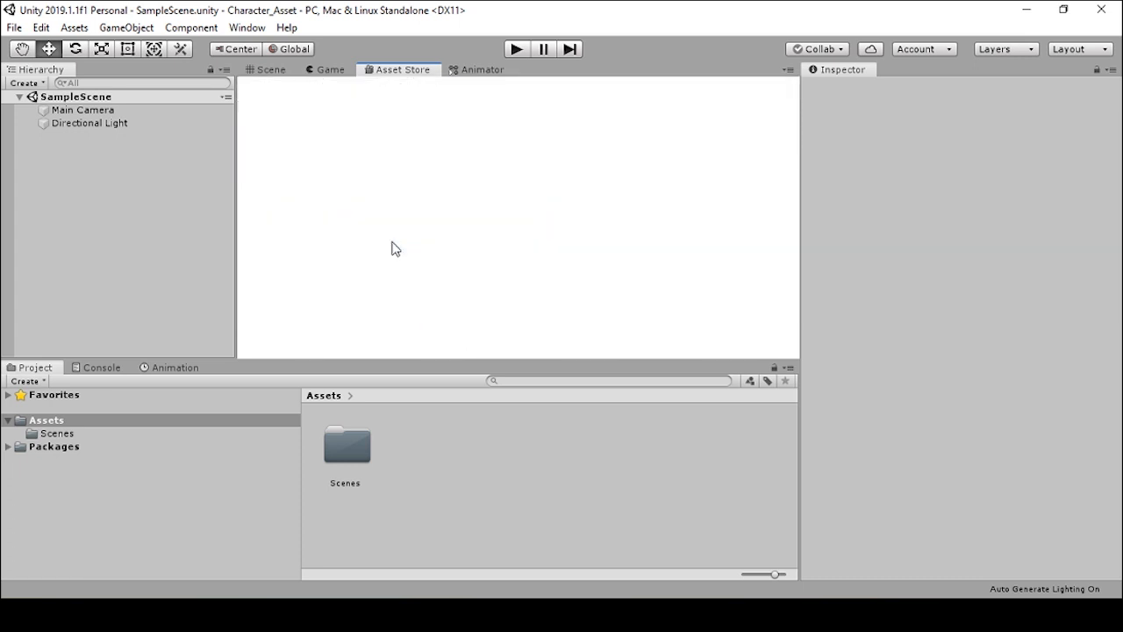
# Bring up the Asset Store from the Window menu in the Character_Asset project.
pyautogui.click(270, 70)
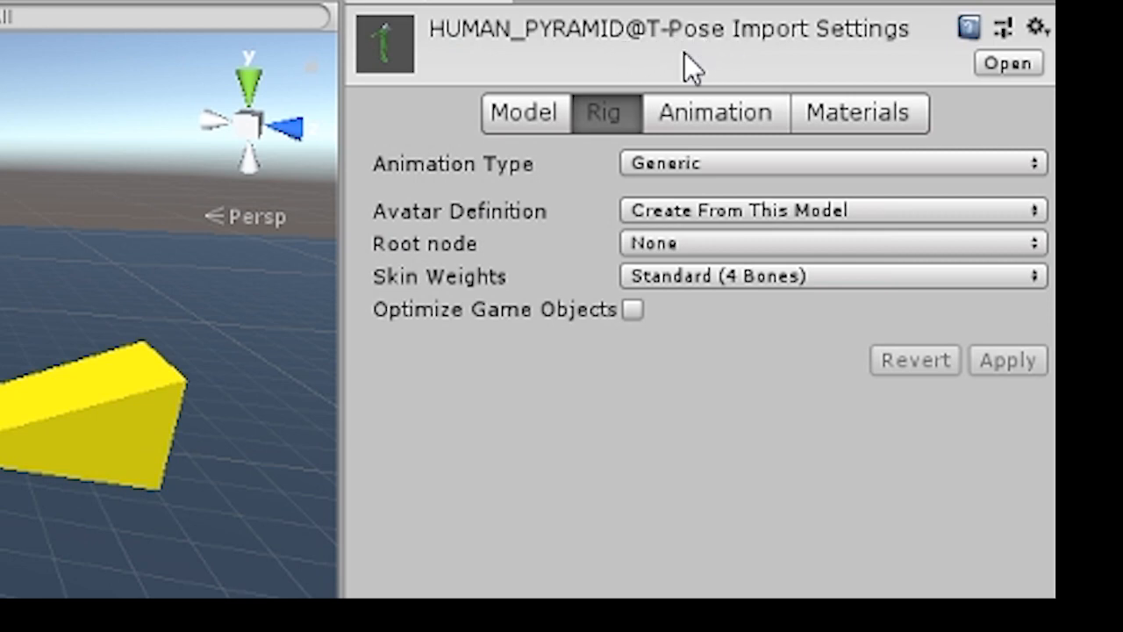
pyautogui.moveTo(720, 214)
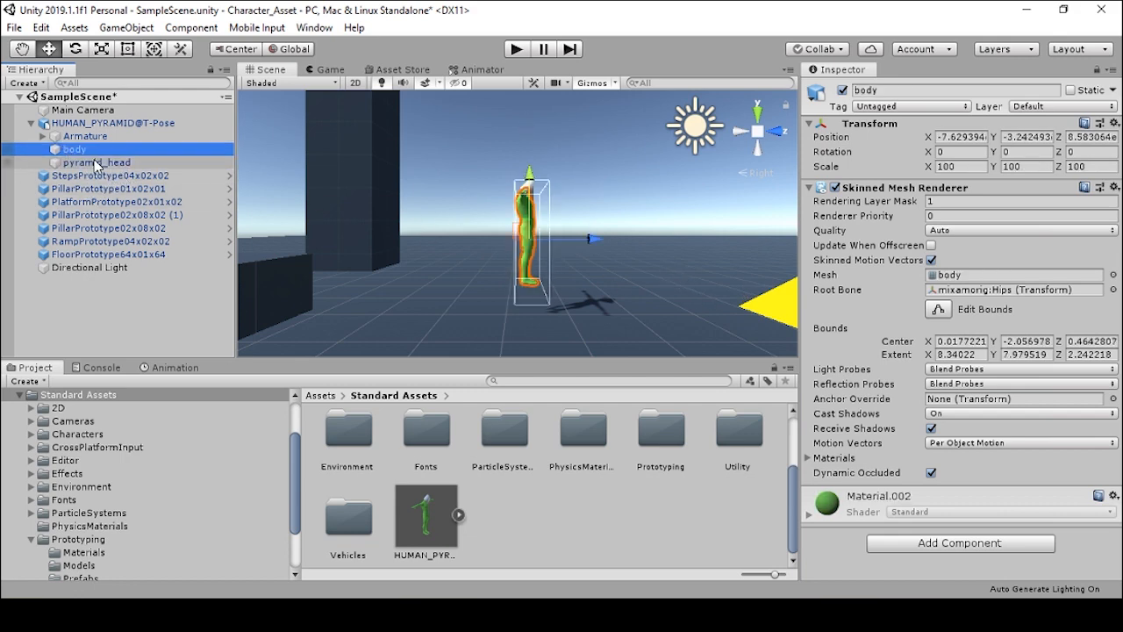
# Select pyramid_head in the Hierarchy to receive the YellowGrid material tiled 10 by 10.
pyautogui.click(96, 161)
pyautogui.write('10')
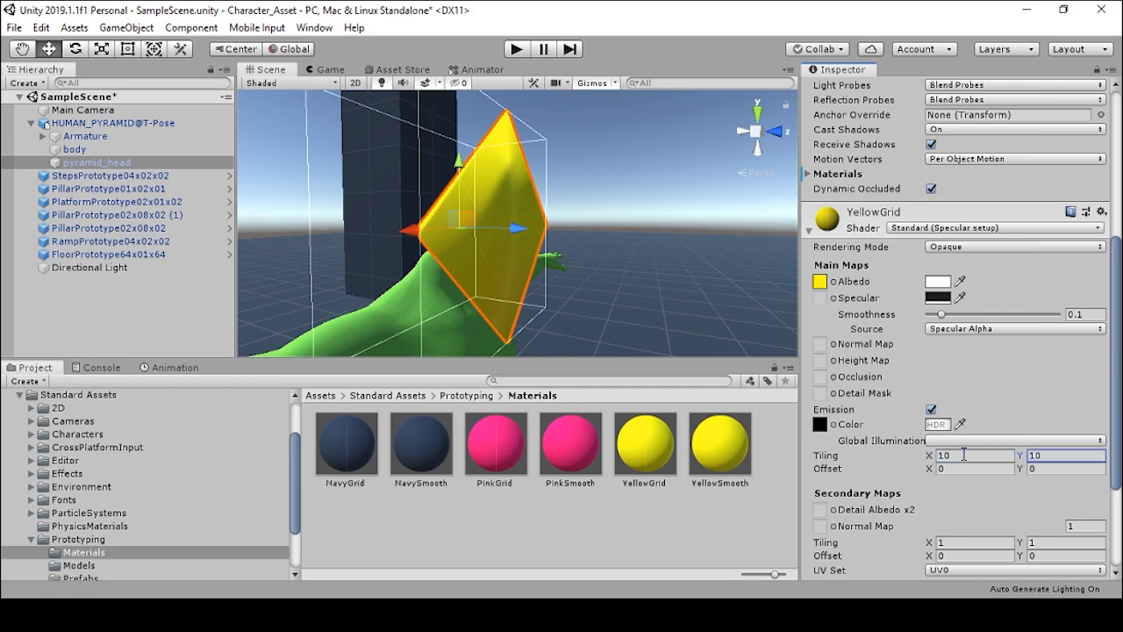